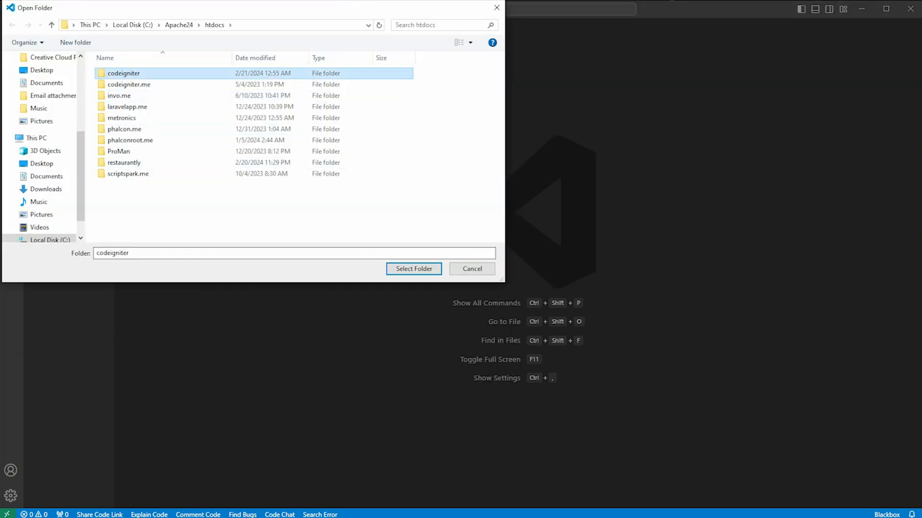
# Step: Load the htdocs\codeigniter folder and bring up app/Config/Routes.php with its default home route
pyautogui.click(413, 269)
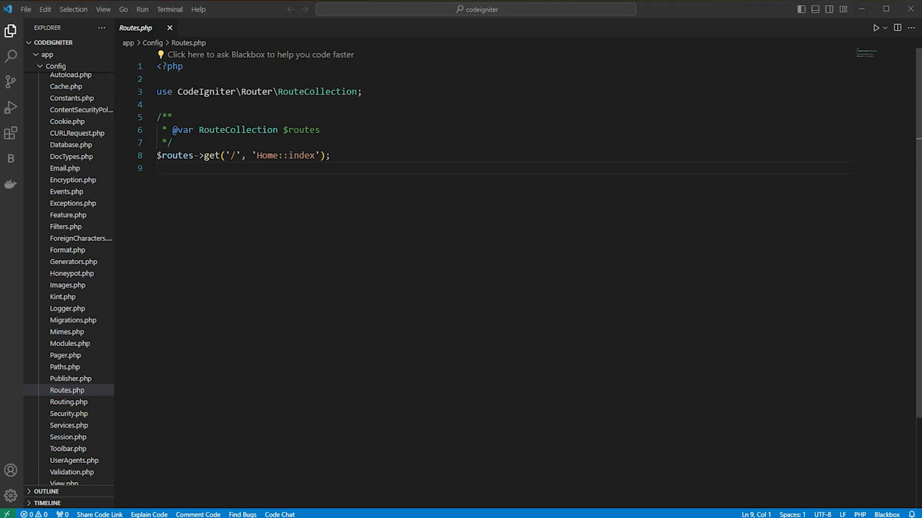
pyautogui.moveTo(204, 155); pyautogui.dragTo(319, 156)
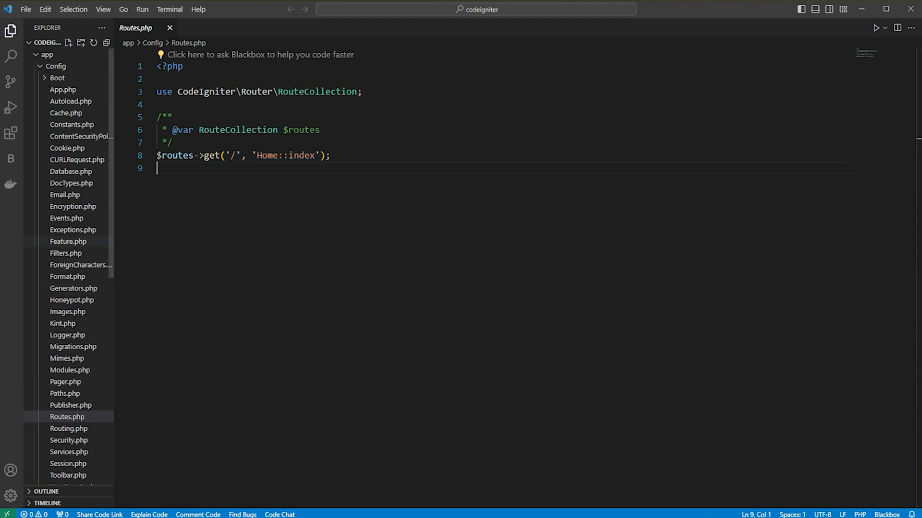
# Step: Show Controllers/Home.php, whose index method returns the welcome_message view
pyautogui.click(57, 65)
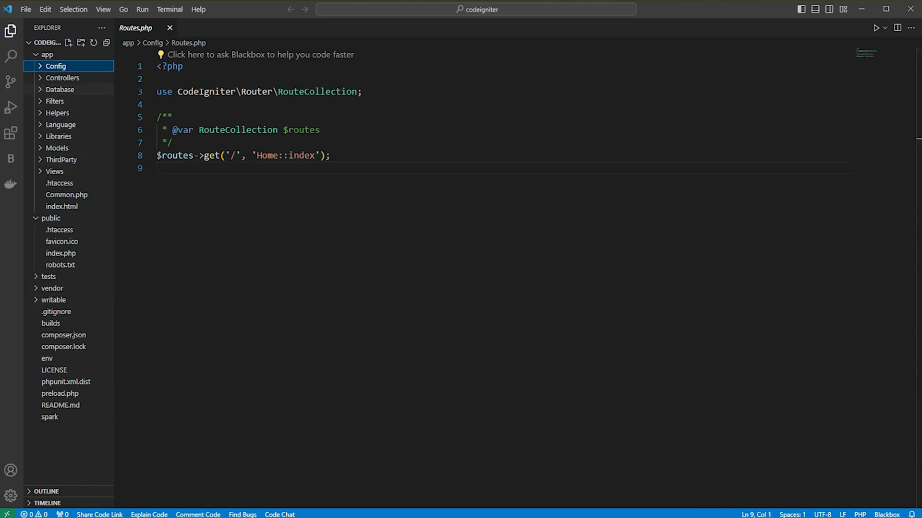
pyautogui.click(61, 78)
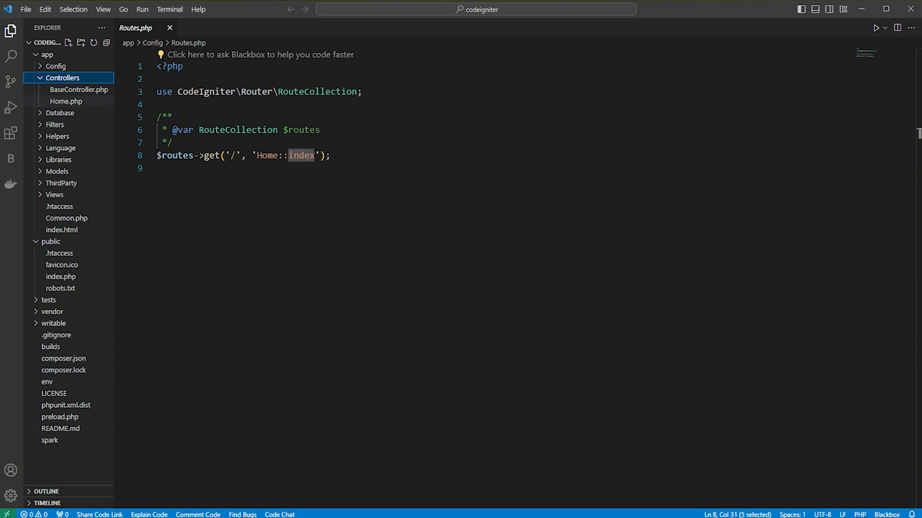
pyautogui.click(65, 102)
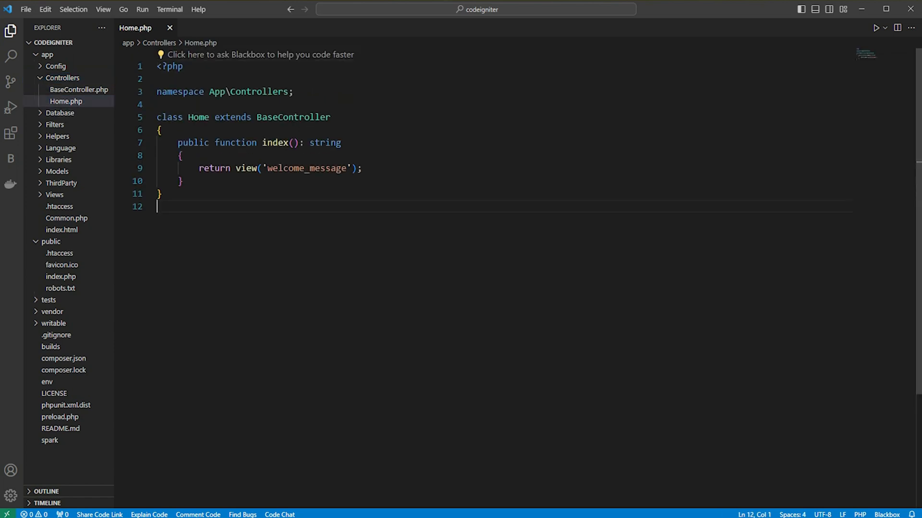
pyautogui.doubleClick(275, 142)
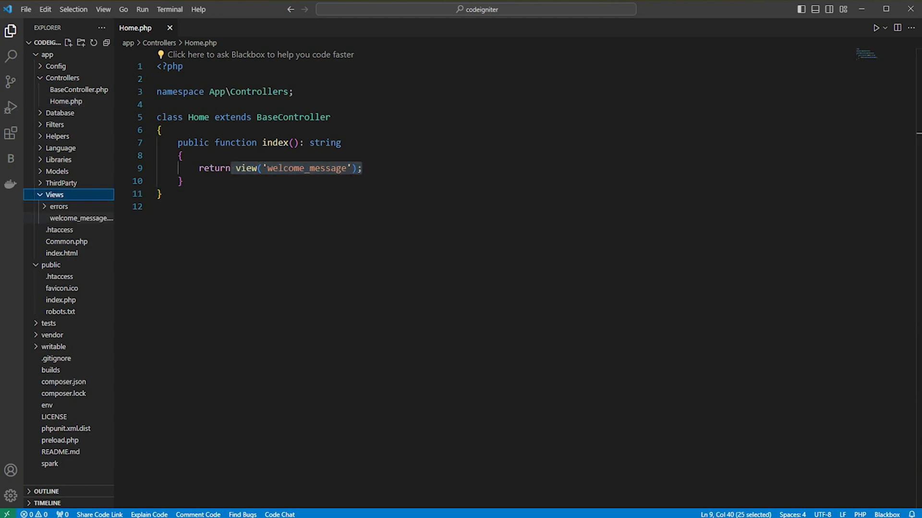
pyautogui.click(80, 218)
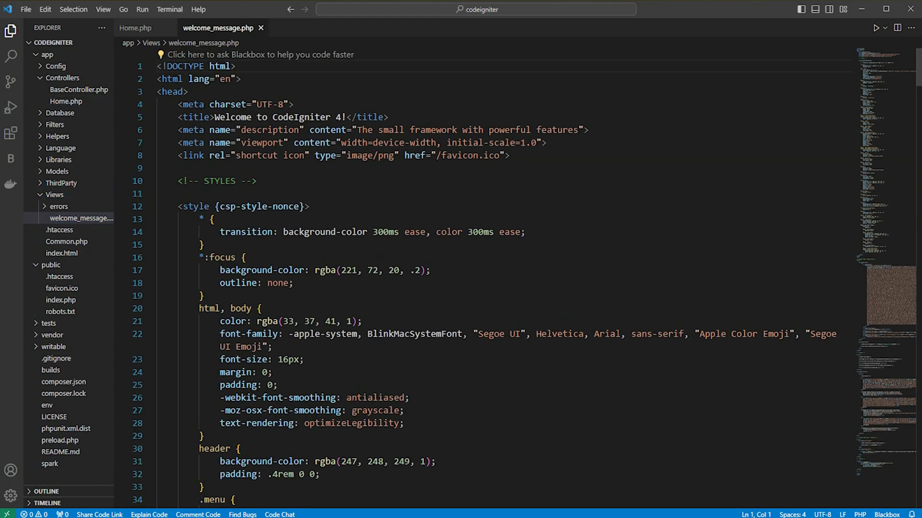
pyautogui.scroll(-3)
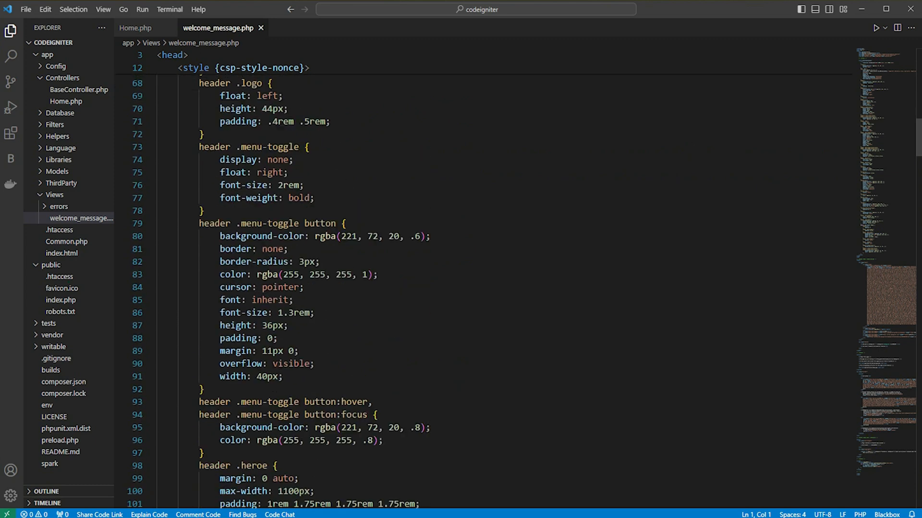
pyautogui.scroll(-3)
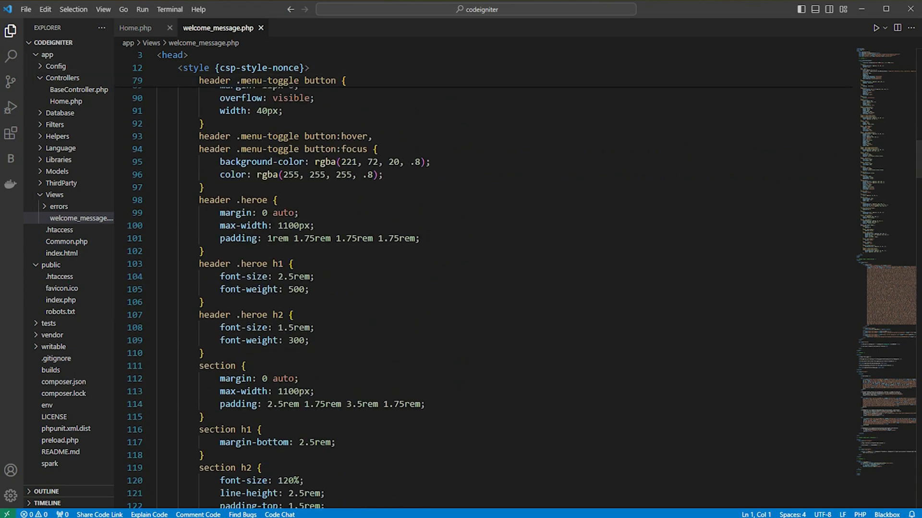
pyautogui.click(137, 28)
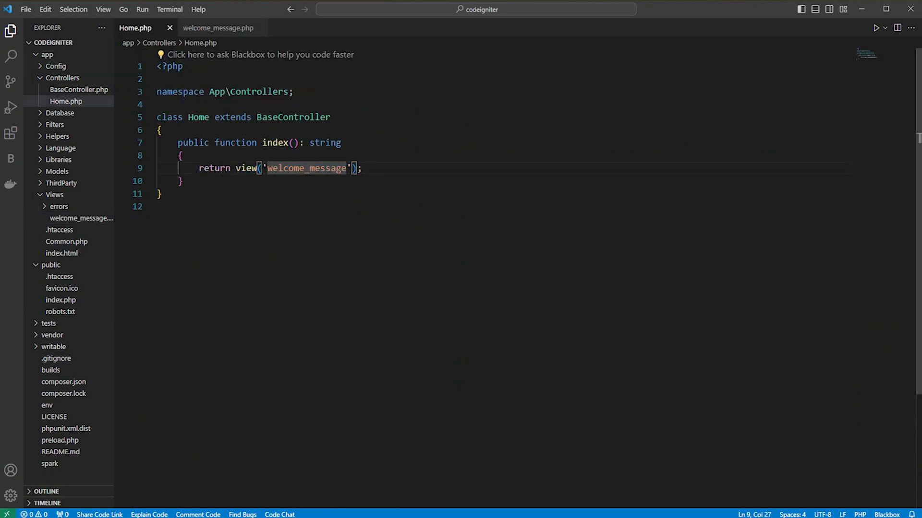
# Step: Navigate Firefox to localhost:8080/inde/hallow on the local CodeIgniter server
pyautogui.click(62, 150)
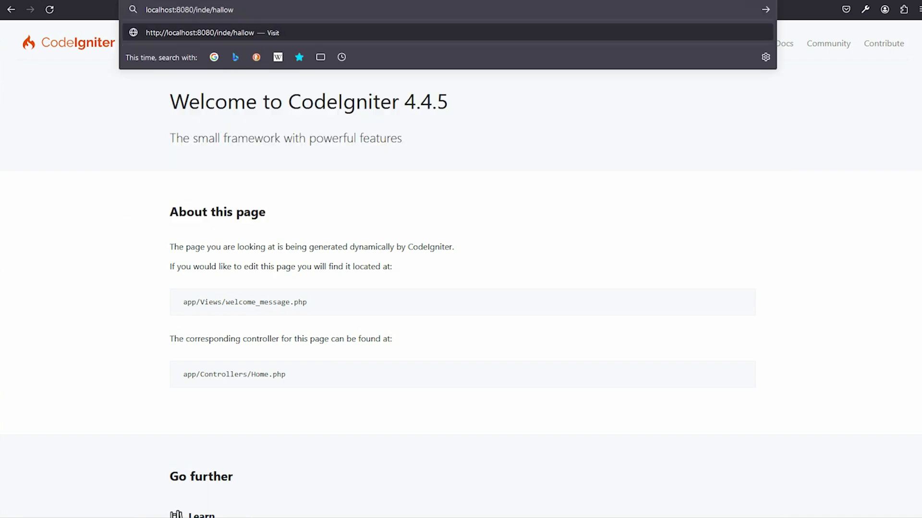
pyautogui.press('Enter')
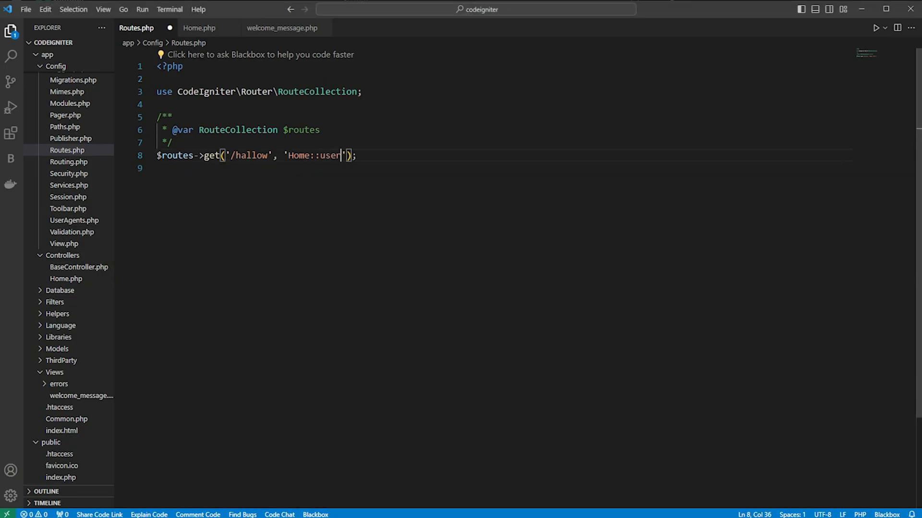
# Step: Add a user() method to Home.php, copied from index, returning the welcome_message view
pyautogui.click(200, 28)
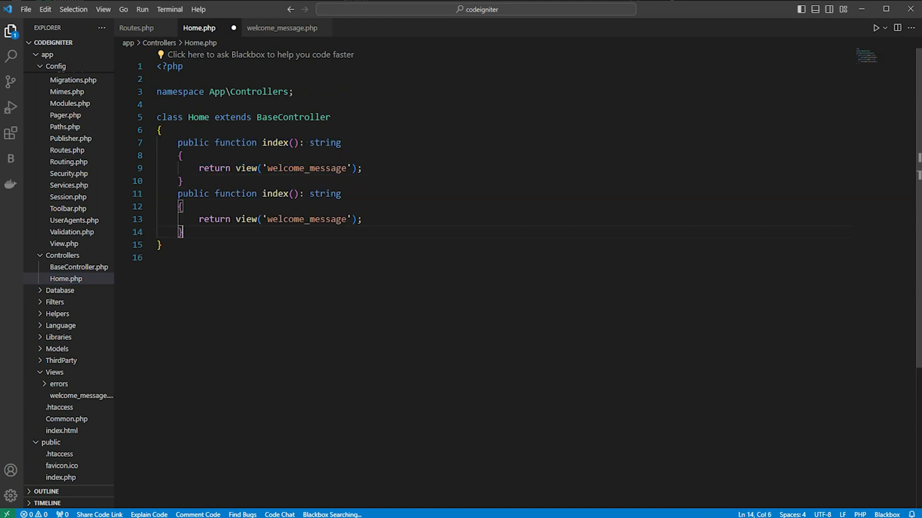
pyautogui.write('User')
pyautogui.write('messag')
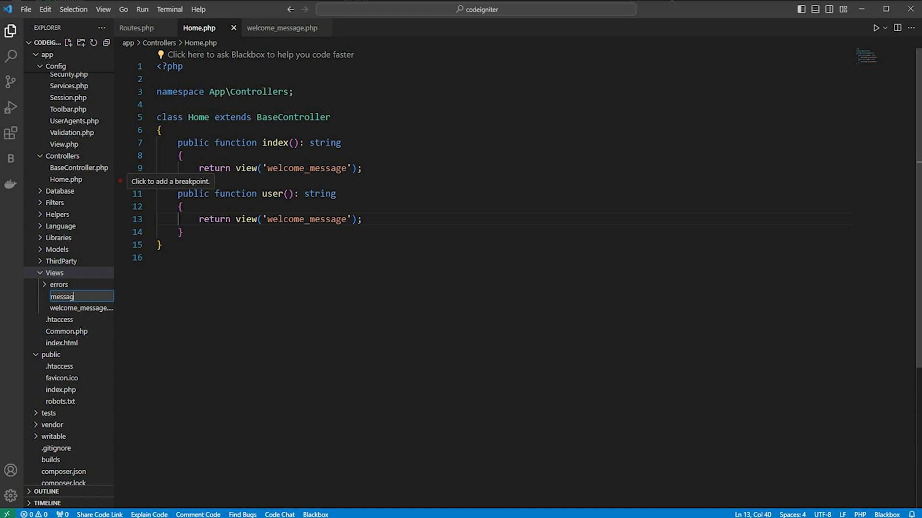
# Step: Create app/Views/messages.php with HTML boilerplate and an h1 heading 'User List'
pyautogui.press('Enter')
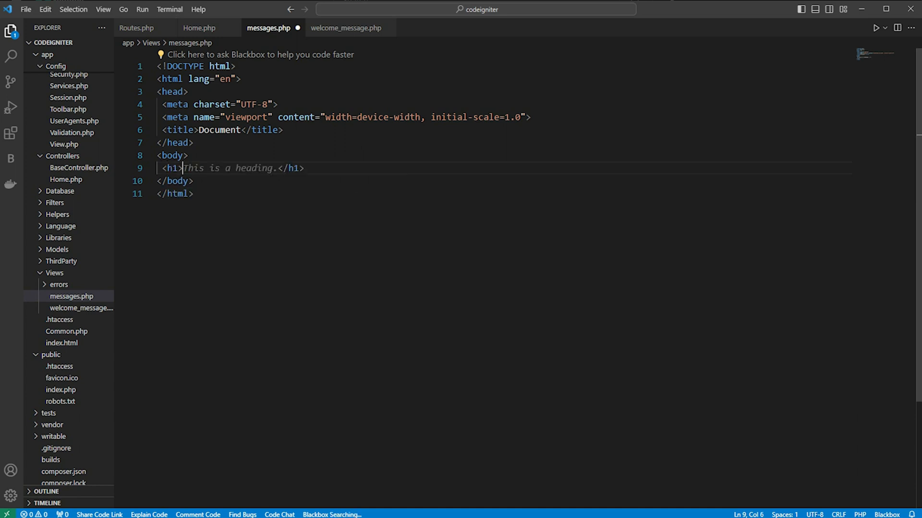
pyautogui.write('User List')
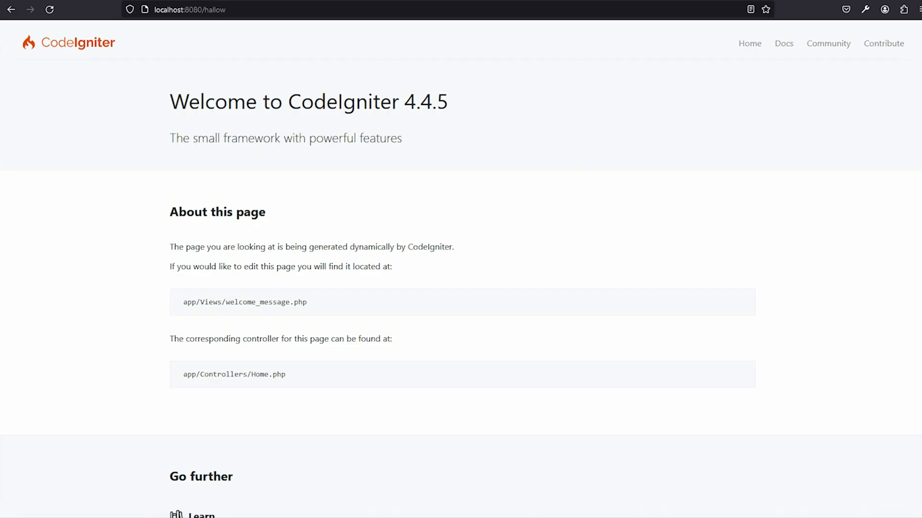
pyautogui.moveTo(48, 12)
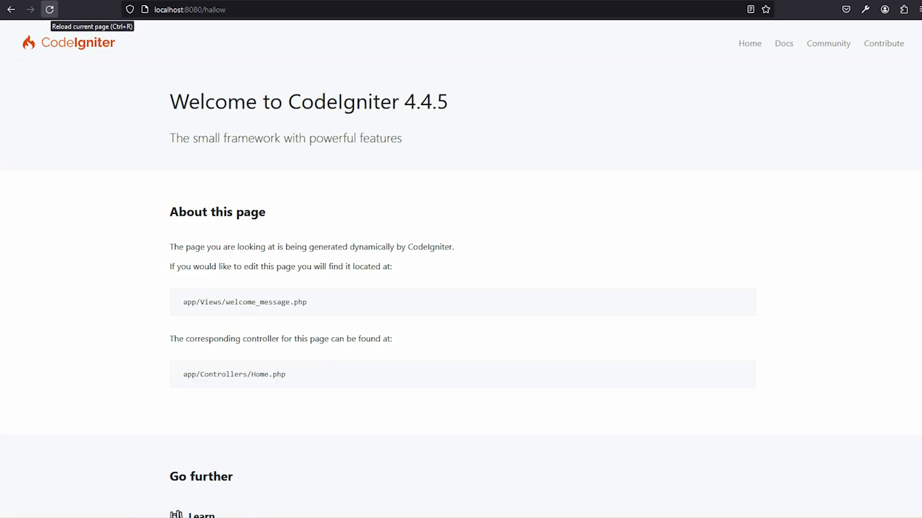
# Step: Reload localhost:8080/hallow so it shows the User List heading
pyautogui.click(47, 10)
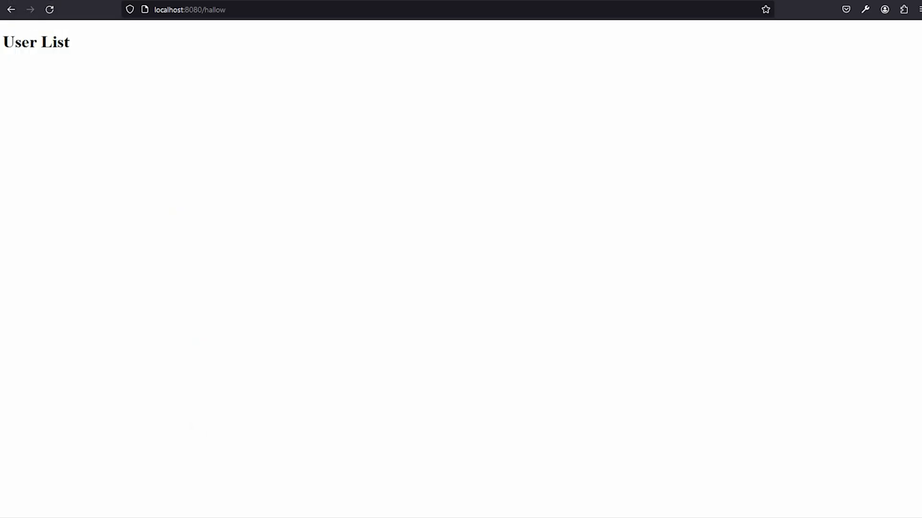